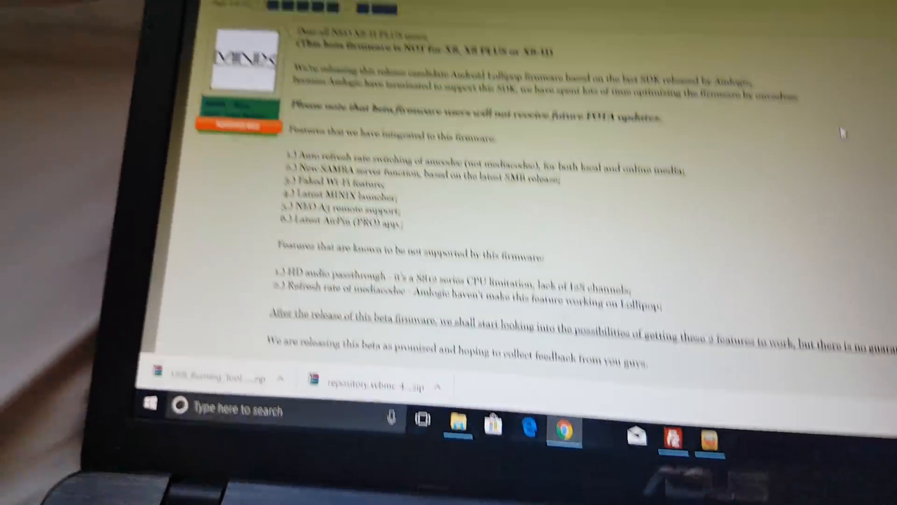
Scroll the MINIX forum post down to the July 2017 RC2 download link and MD5 checksum
{"action": "scroll", "scroll_direction": "down", "scroll_amount": 3}
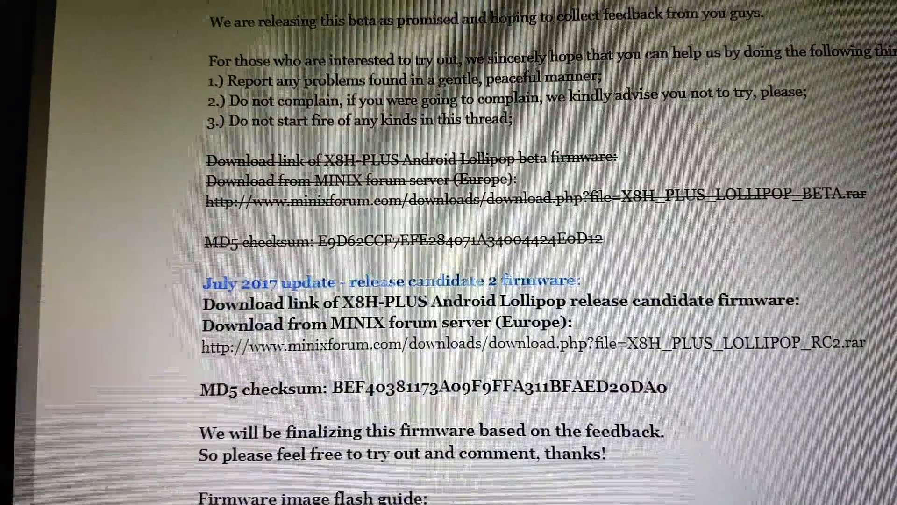
{"action": "scroll", "scroll_direction": "down", "scroll_amount": 3}
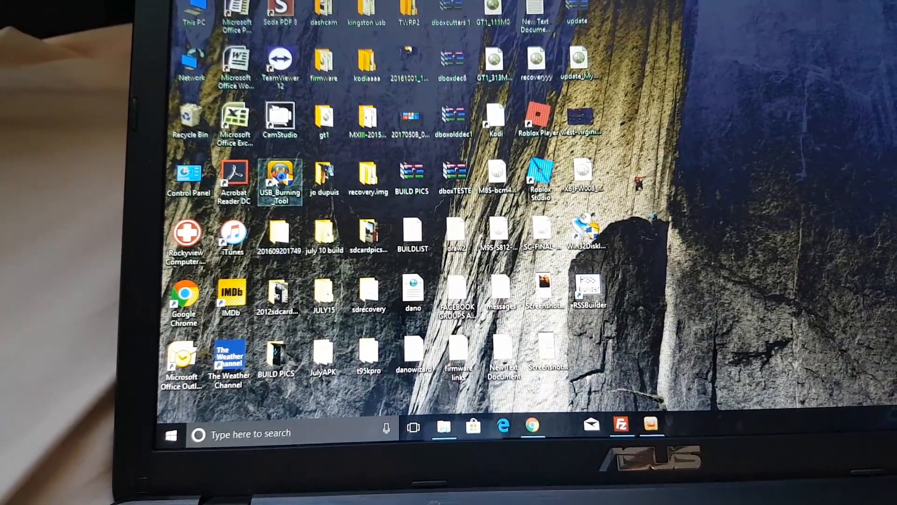
Launch USB_Burning_Tool from its desktop shortcut and allow the User Account Control prompt
{"action": "double_click", "coordinate": [280, 174]}
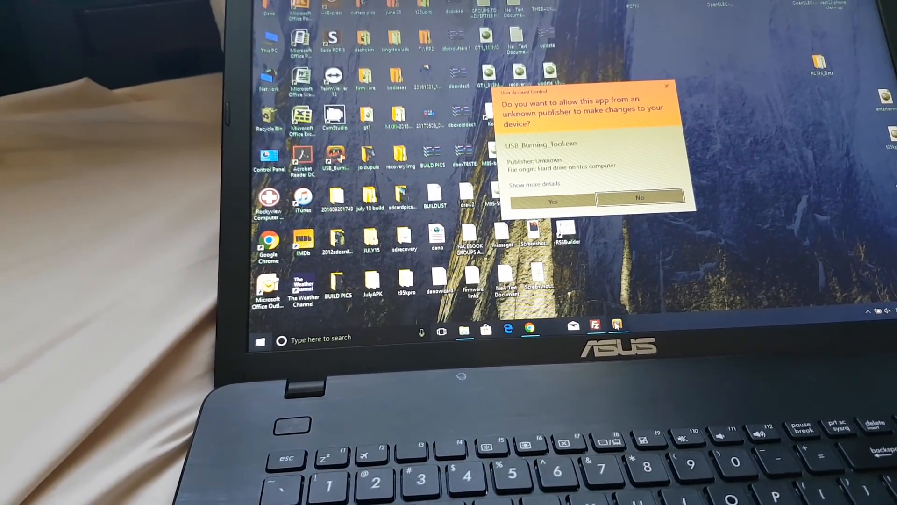
{"action": "left_click", "coordinate": [551, 200]}
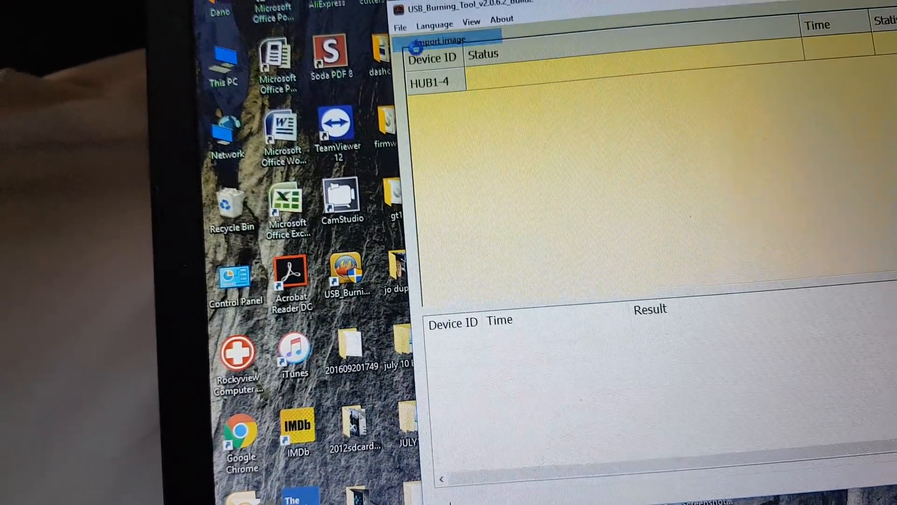
Import the X8H_PLUS_LOLLIPOP_RC2 image from the desktop firmware folder, starting its image check
{"action": "left_click", "coordinate": [439, 39]}
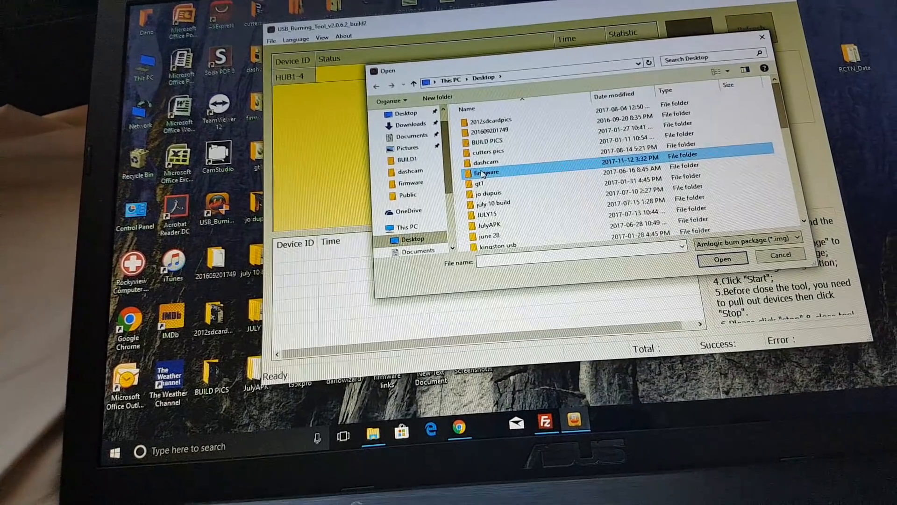
{"action": "double_click", "coordinate": [488, 173]}
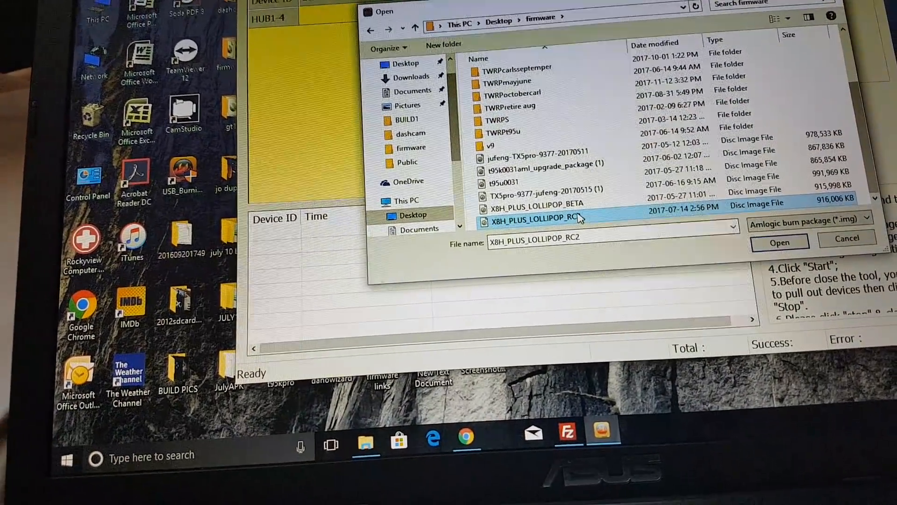
{"action": "left_click", "coordinate": [780, 242]}
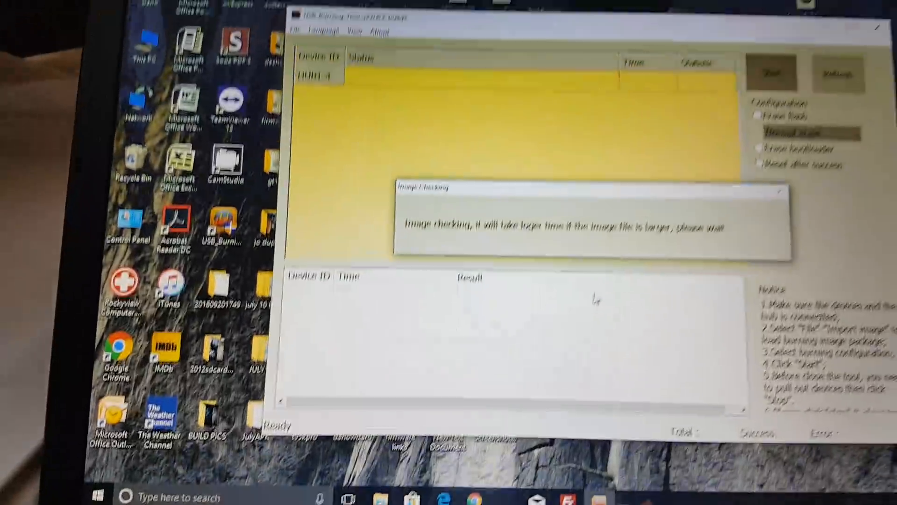